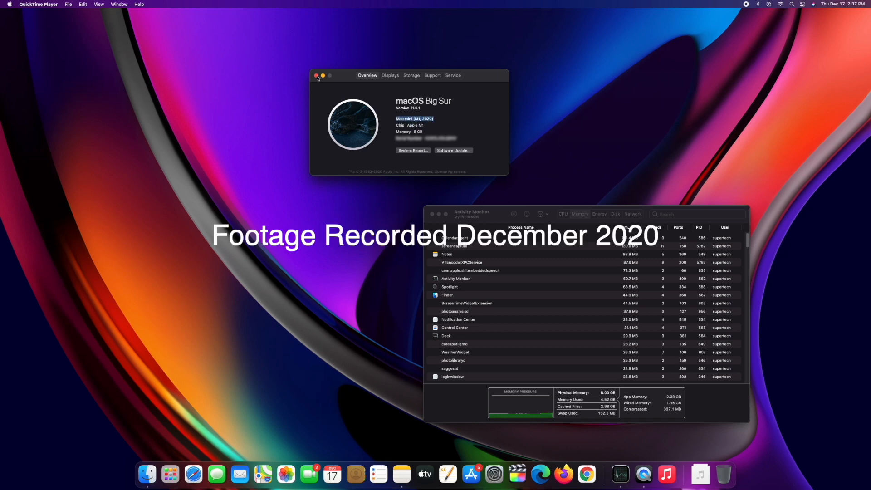
Step: Close the About This Mac overview, leaving Activity Monitor's Memory tab visible
{"action": "left_click", "coordinate": [13, 3]}
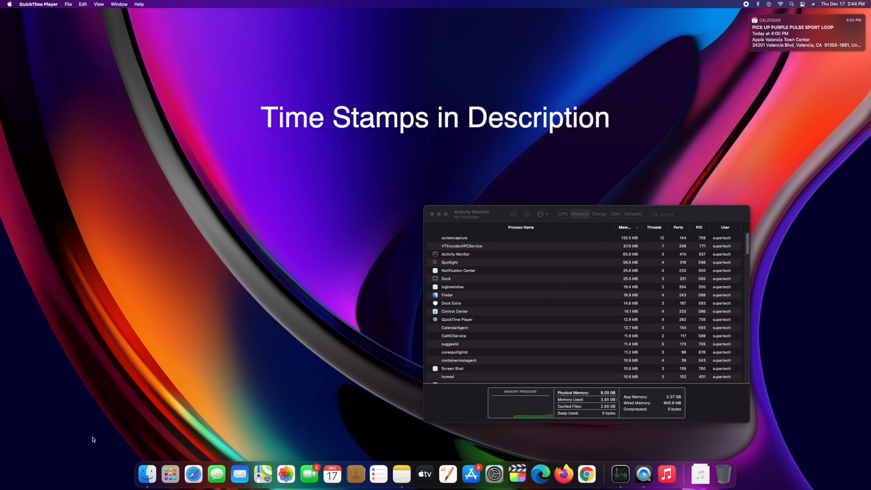
{"action": "mouse_move", "coordinate": [683, 172]}
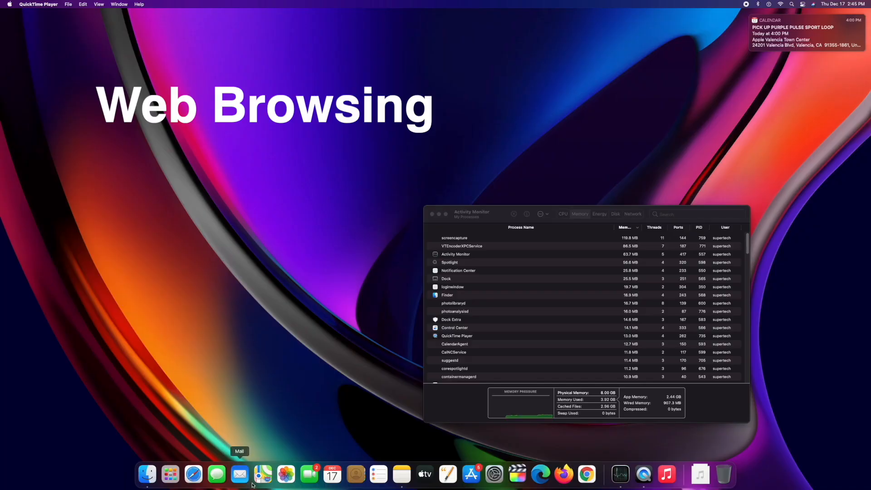
{"action": "mouse_move", "coordinate": [195, 481]}
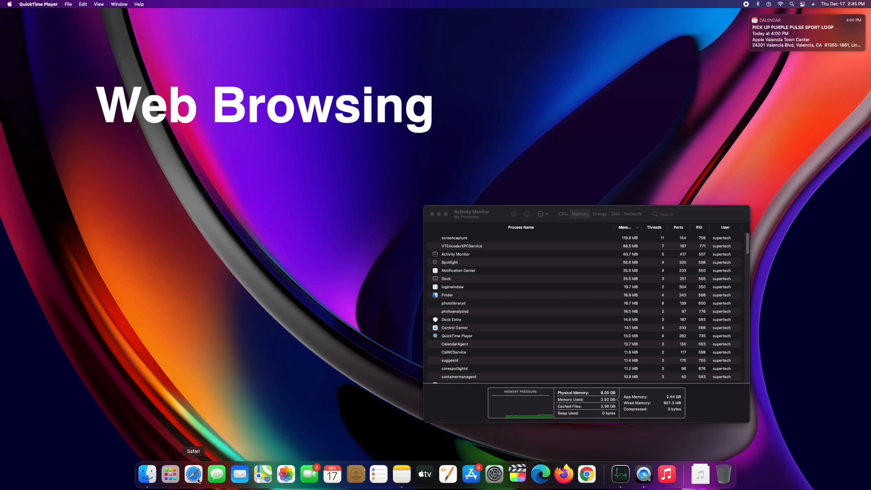
Step: Launch Safari and search 'newyorktimes' to load Apple, NYT and YouTube windows
{"action": "left_click", "coordinate": [193, 475]}
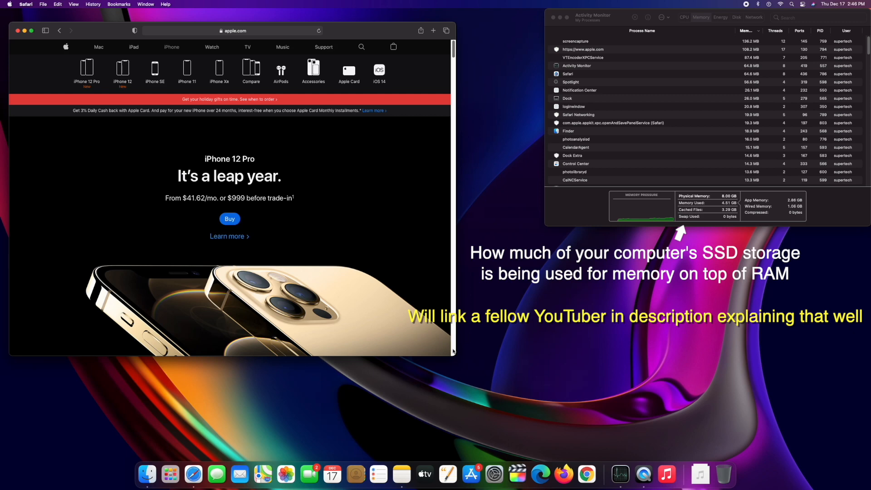
{"action": "type", "text": "newyorktimes"}
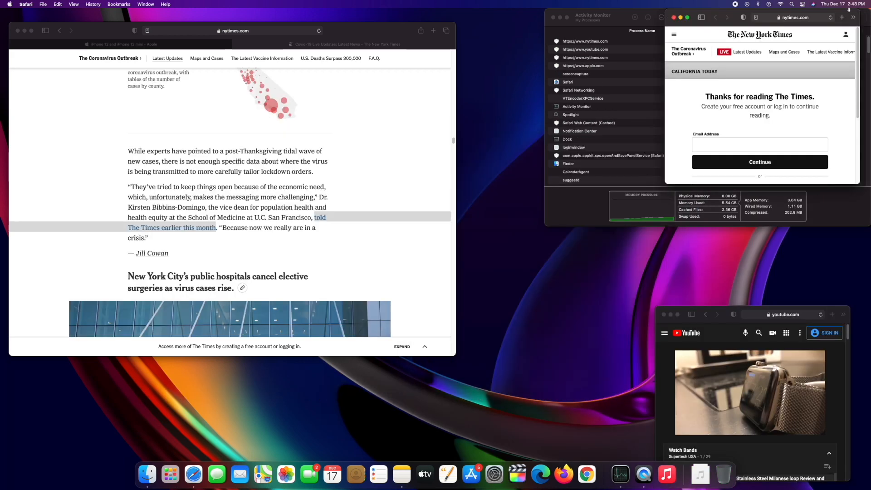
Step: Move the NYT sign-in window lower and open the Kareem Abdul-Jabbar GMA story in a new tab
{"action": "left_click_drag", "start_coordinate": [759, 17], "coordinate": [531, 283]}
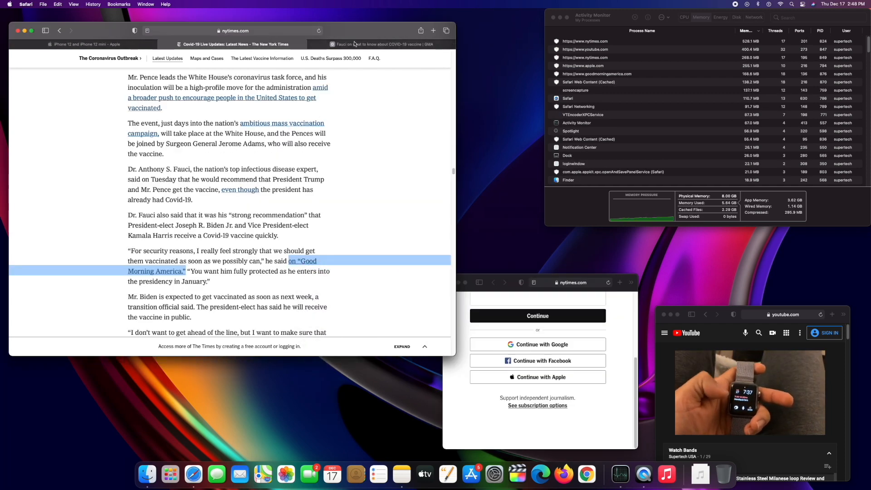
{"action": "left_click", "coordinate": [385, 43]}
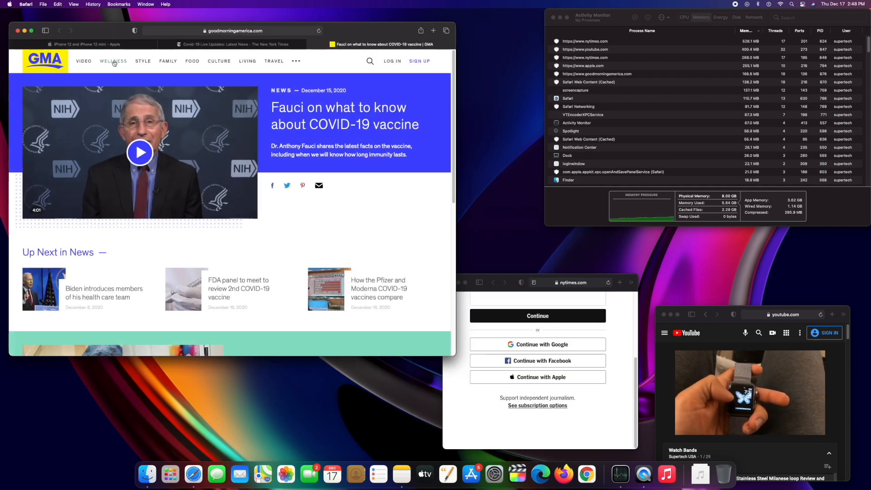
{"action": "right_click", "coordinate": [362, 221]}
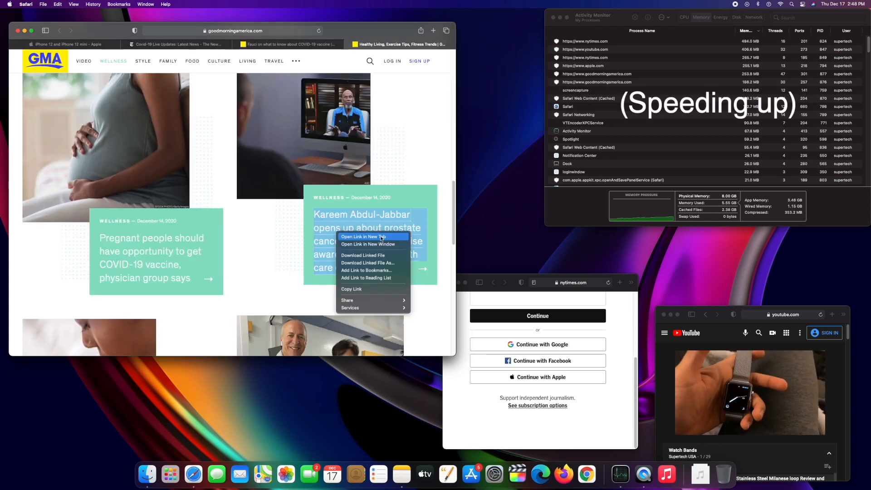
{"action": "left_click", "coordinate": [363, 236]}
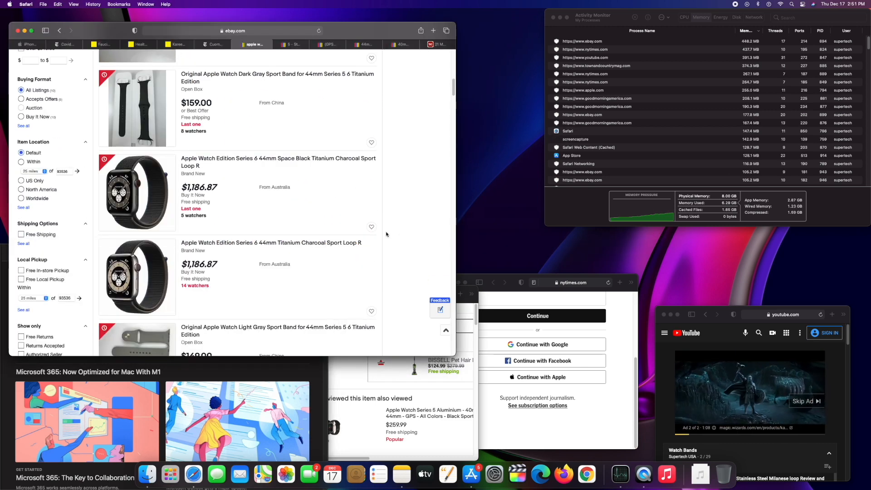
{"action": "right_click", "coordinate": [267, 242]}
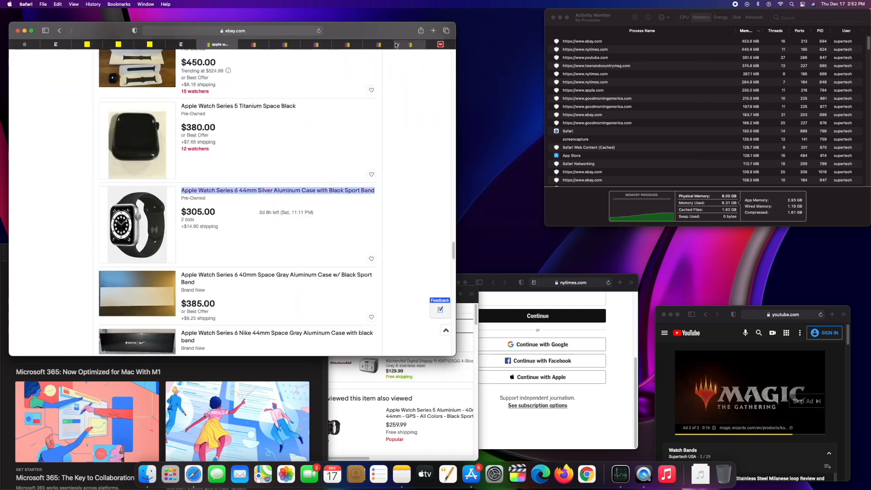
{"action": "mouse_move", "coordinate": [56, 43]}
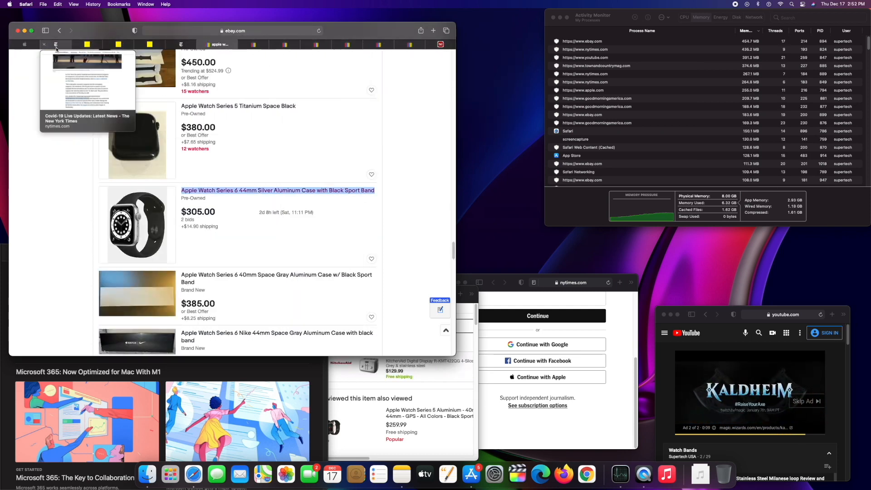
{"action": "left_click", "coordinate": [31, 43]}
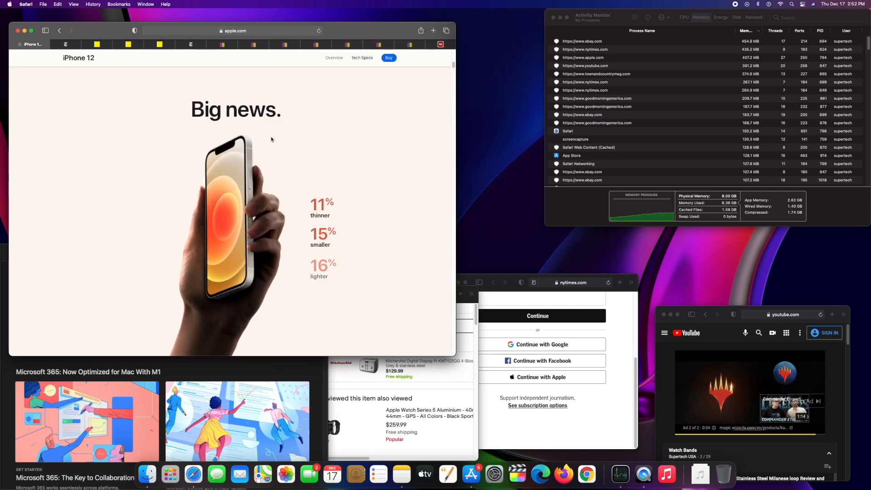
{"action": "right_click", "coordinate": [334, 58]}
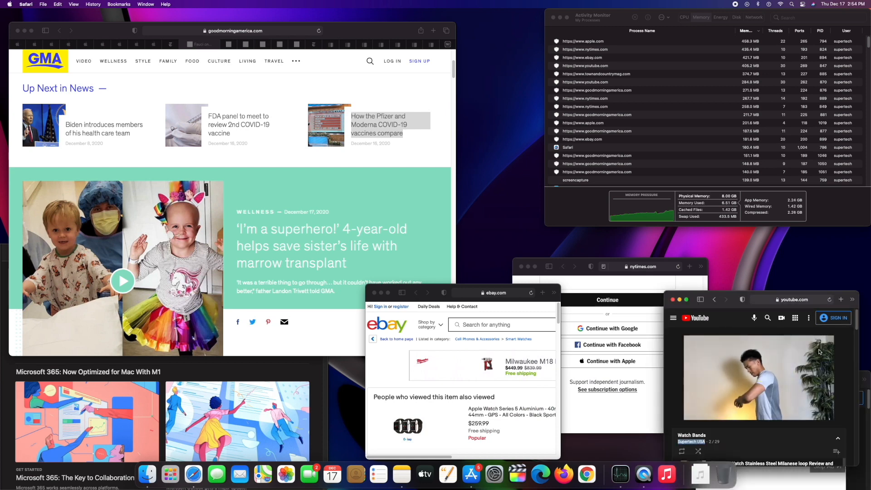
Step: Open the Pfizer and Moderna story in a new tab, then revisit the iPhone 12 comparison page
{"action": "right_click", "coordinate": [229, 286]}
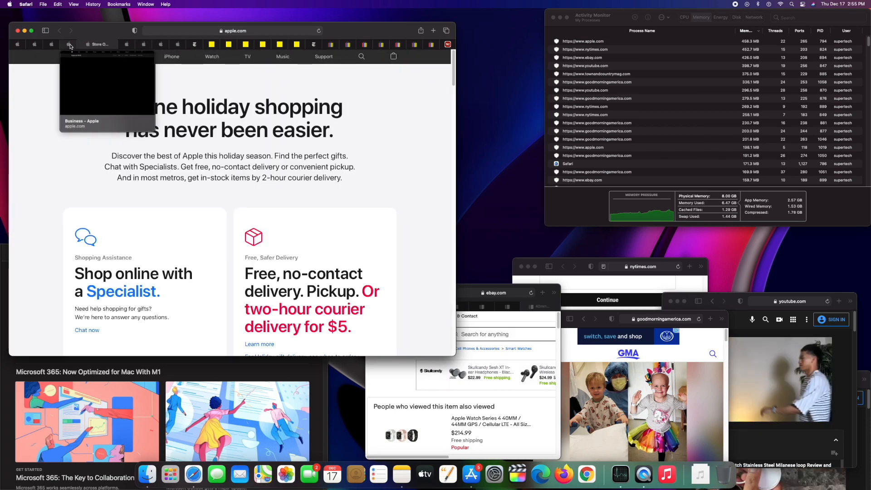
{"action": "left_click", "coordinate": [69, 43]}
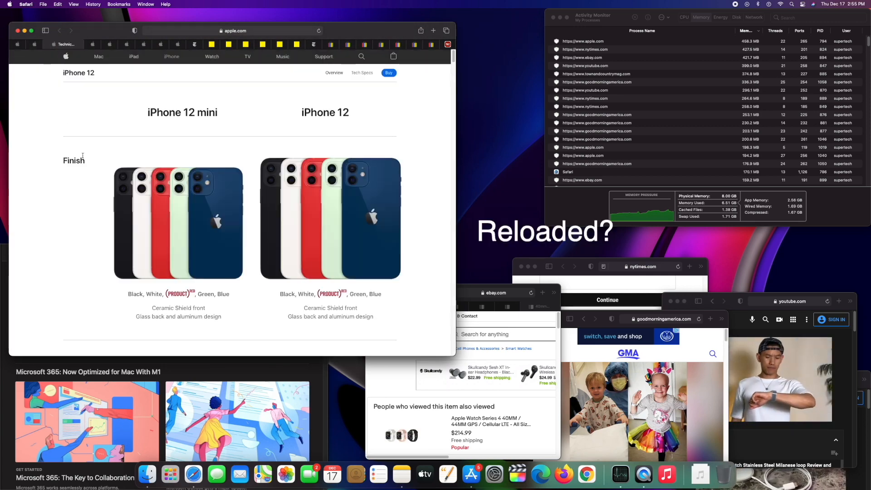
{"action": "left_click", "coordinate": [388, 73]}
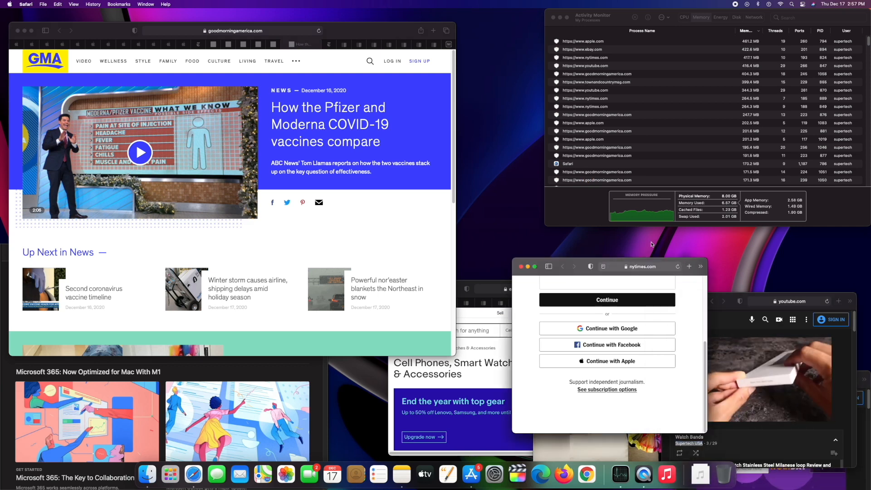
{"action": "left_click", "coordinate": [562, 473]}
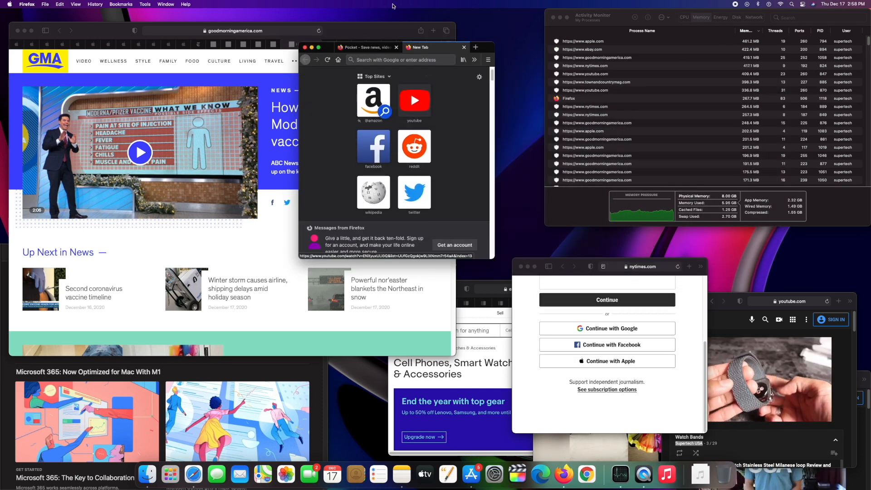
{"action": "type", "text": "apple"}
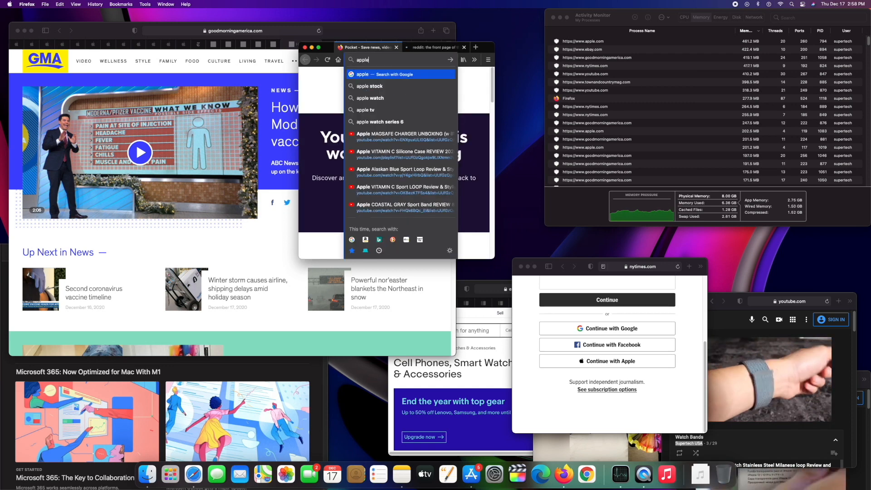
{"action": "left_click", "coordinate": [363, 74]}
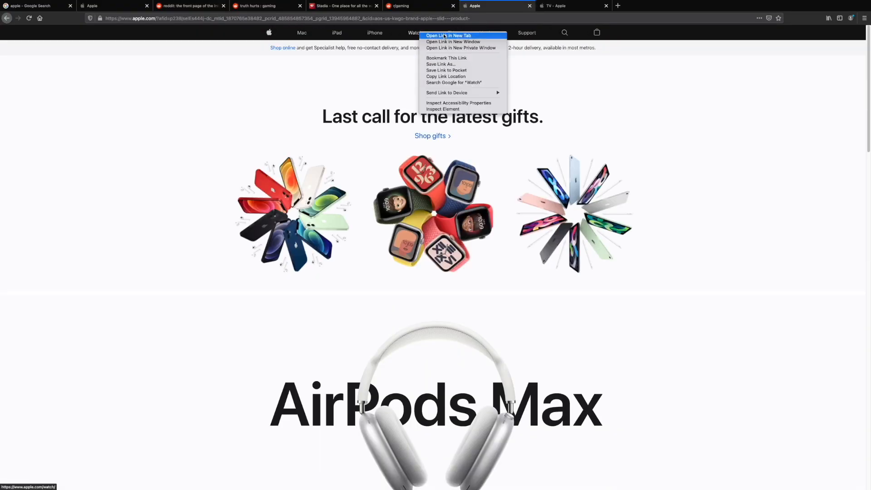
{"action": "left_click", "coordinate": [446, 35]}
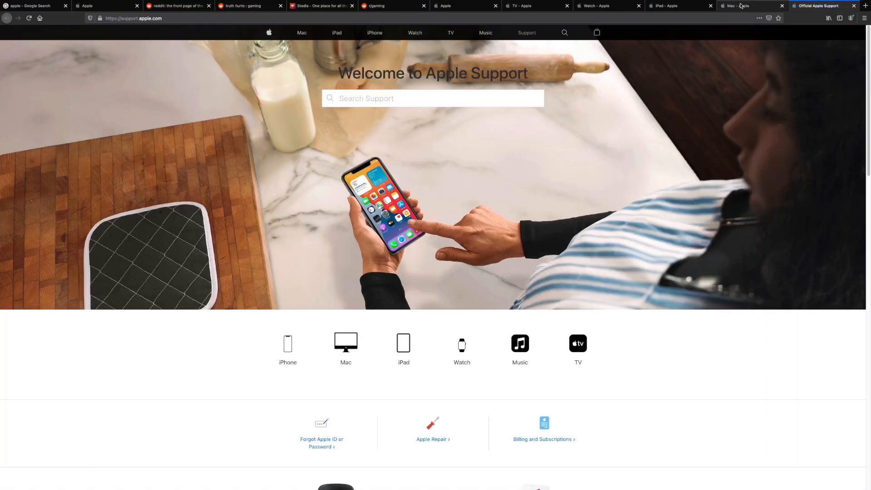
{"action": "left_click", "coordinate": [671, 5]}
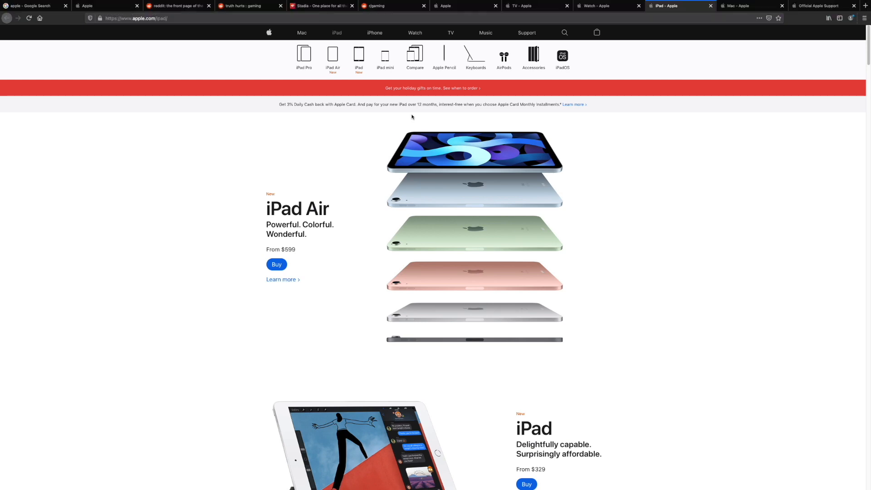
{"action": "mouse_move", "coordinate": [430, 106]}
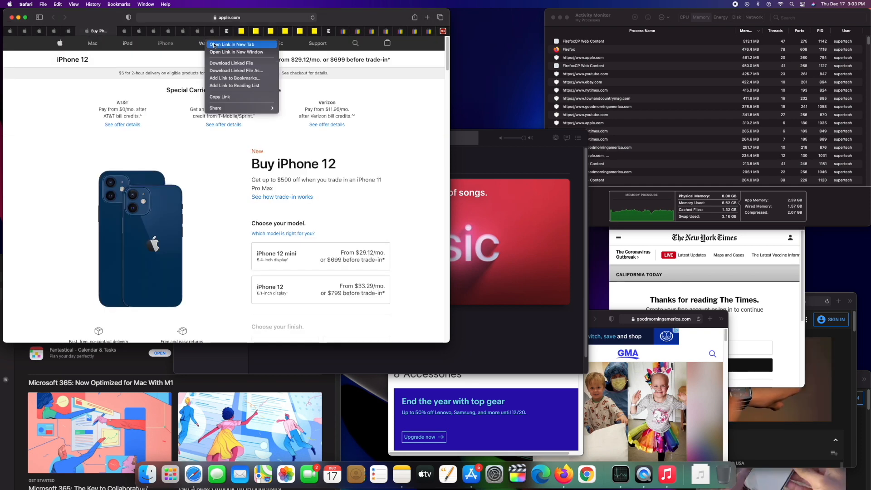
Step: Open an Apple product page in a new tab, read down it, and switch toward the NYT tab
{"action": "left_click", "coordinate": [234, 43]}
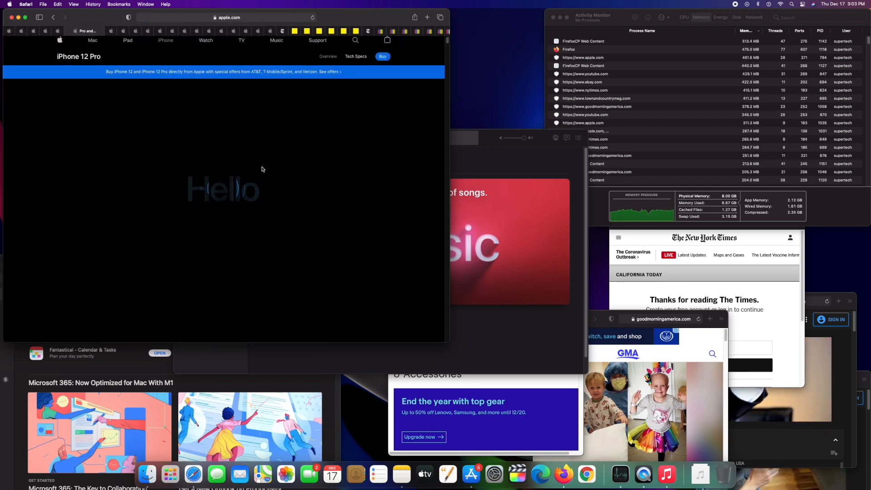
{"action": "scroll", "scroll_direction": "down", "scroll_amount": 3}
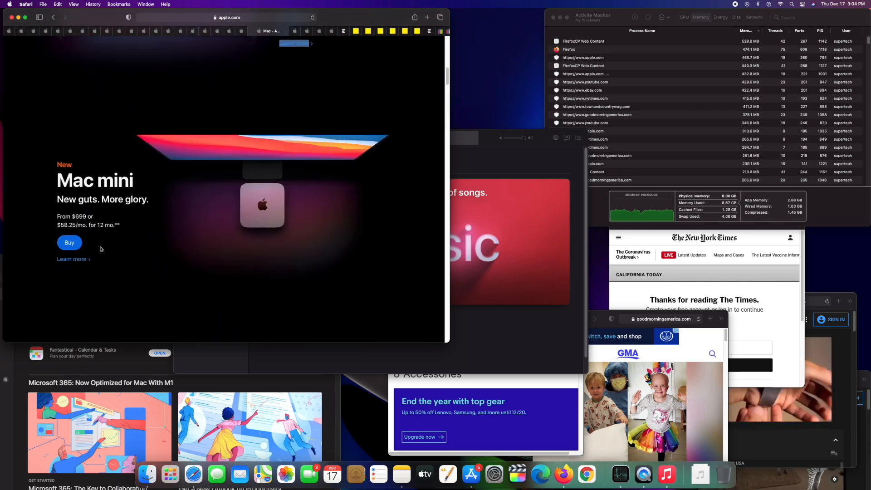
{"action": "scroll", "scroll_direction": "down", "scroll_amount": 3}
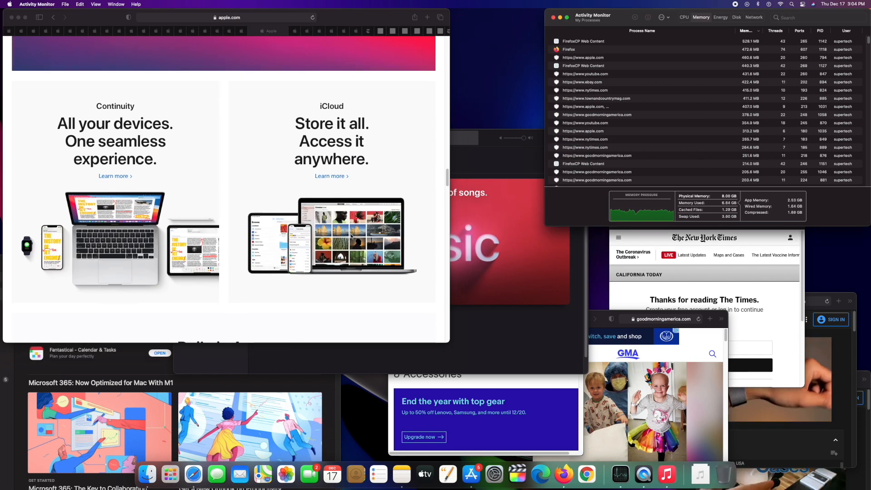
{"action": "scroll", "scroll_direction": "down", "scroll_amount": 3}
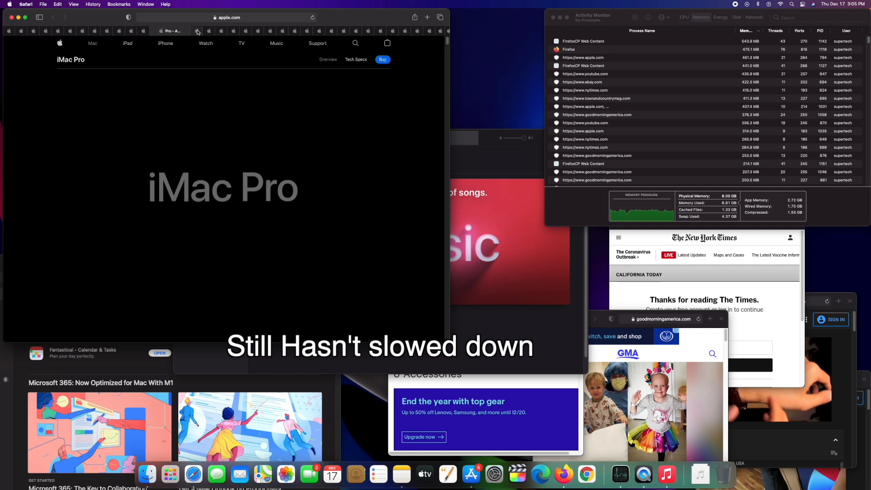
{"action": "left_click", "coordinate": [196, 31]}
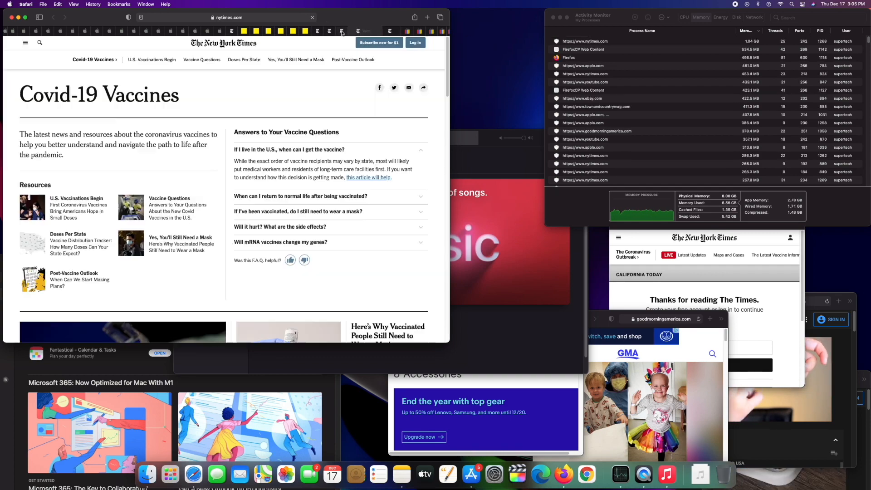
Step: Switch to the New York Times home page tab and read down to the In Other News stories
{"action": "scroll", "scroll_direction": "down", "scroll_amount": 3}
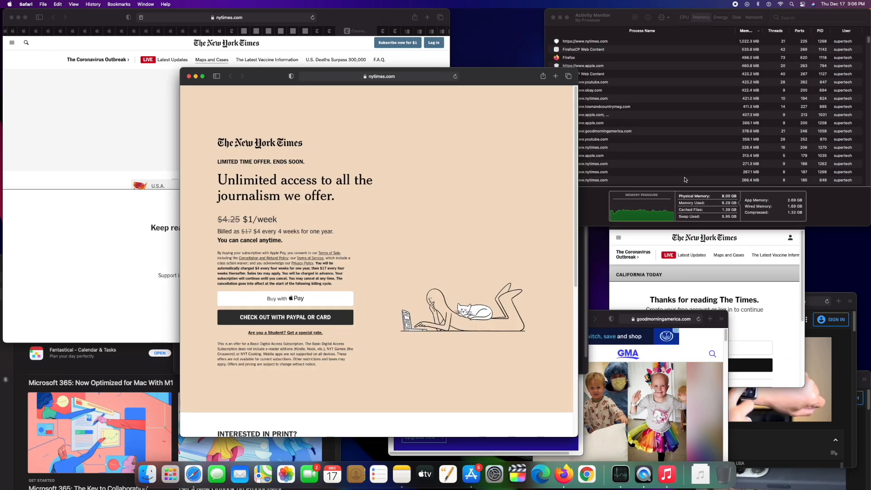
{"action": "right_click", "coordinate": [316, 365]}
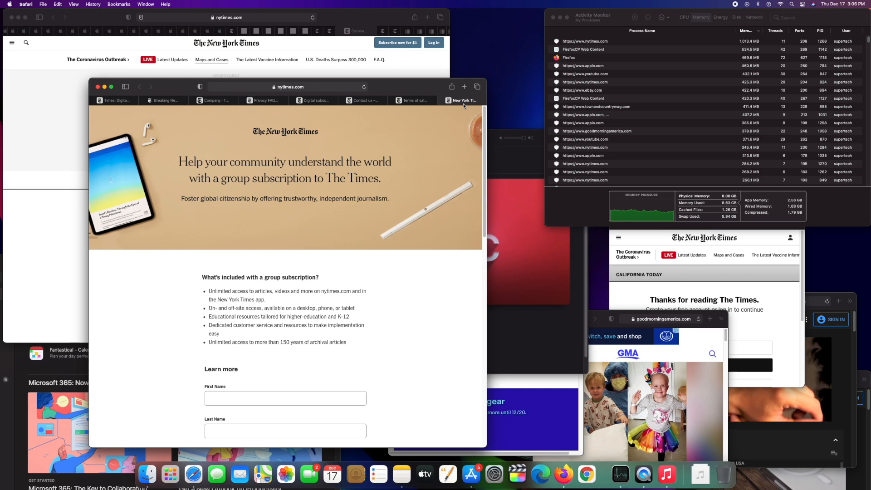
{"action": "left_click", "coordinate": [413, 100]}
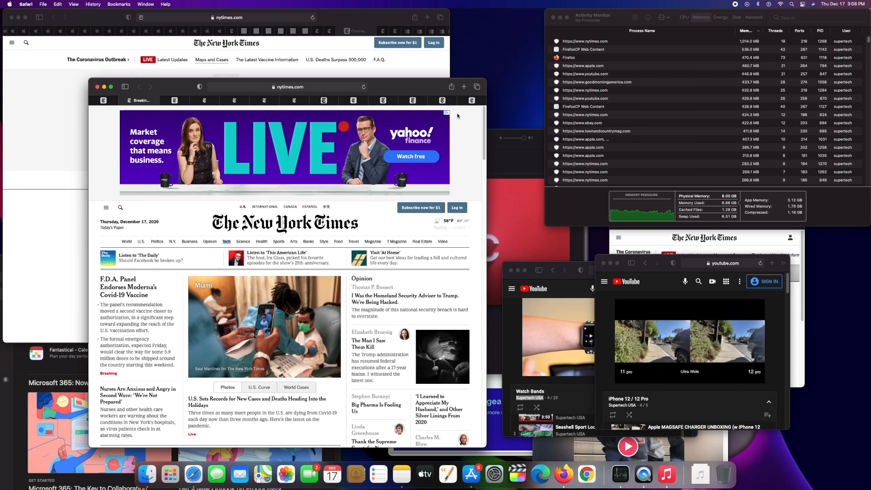
{"action": "scroll", "scroll_direction": "down", "scroll_amount": 3}
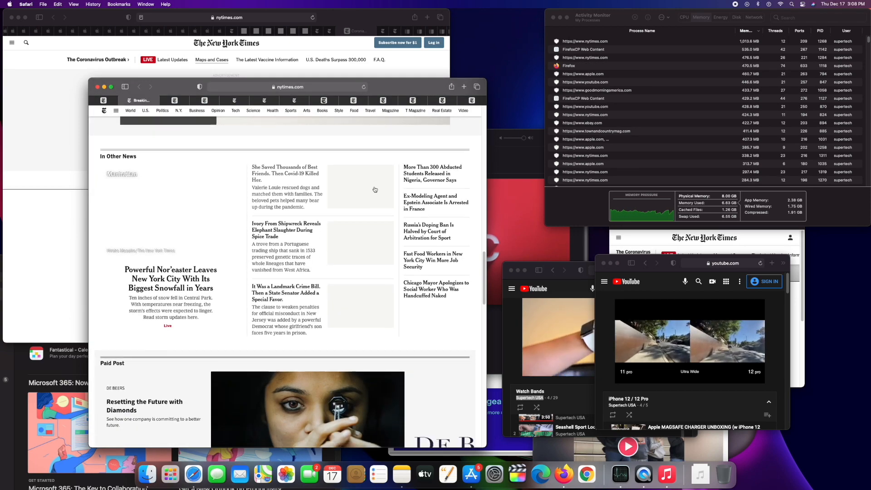
{"action": "scroll", "scroll_direction": "down", "scroll_amount": 3}
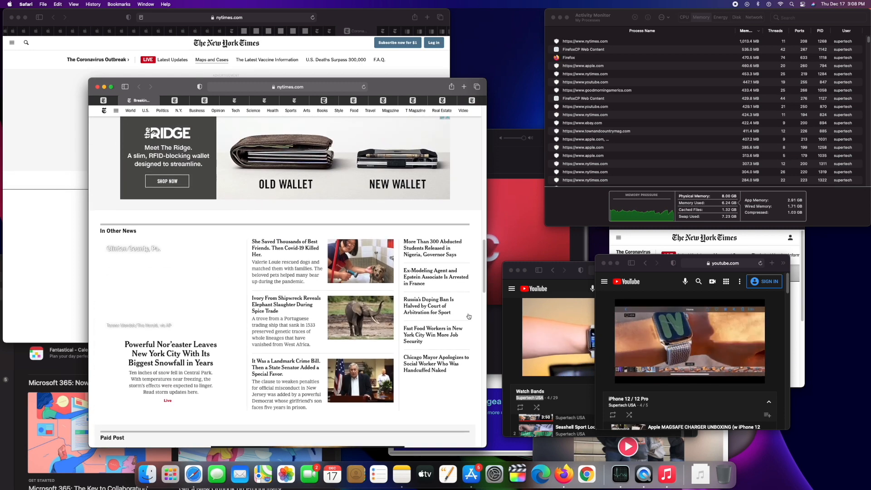
{"action": "scroll", "scroll_direction": "down", "scroll_amount": 3}
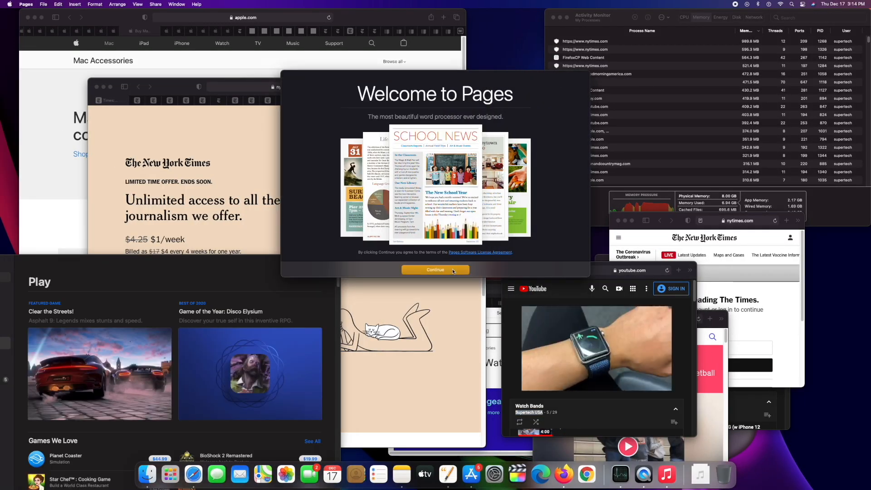
Step: Dismiss the Pages welcome screen and scroll the eBay titanium Apple Watch Series 6 results
{"action": "left_click", "coordinate": [435, 270]}
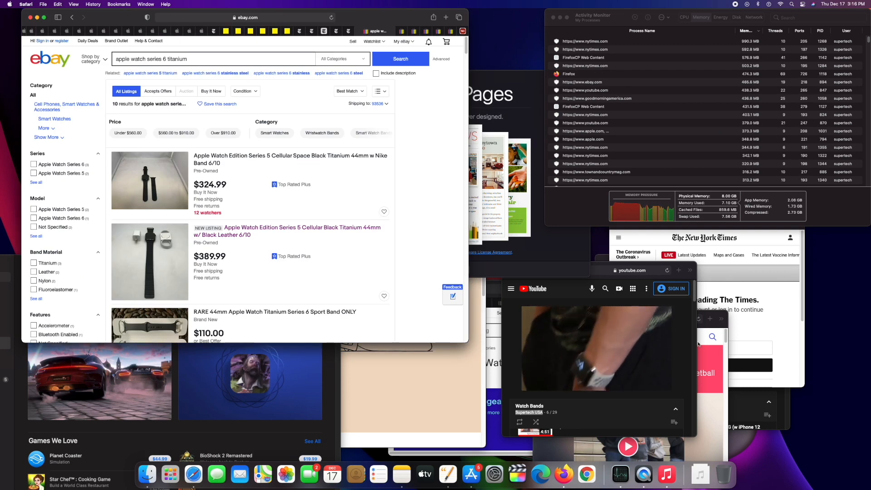
{"action": "scroll", "scroll_direction": "down", "scroll_amount": 3}
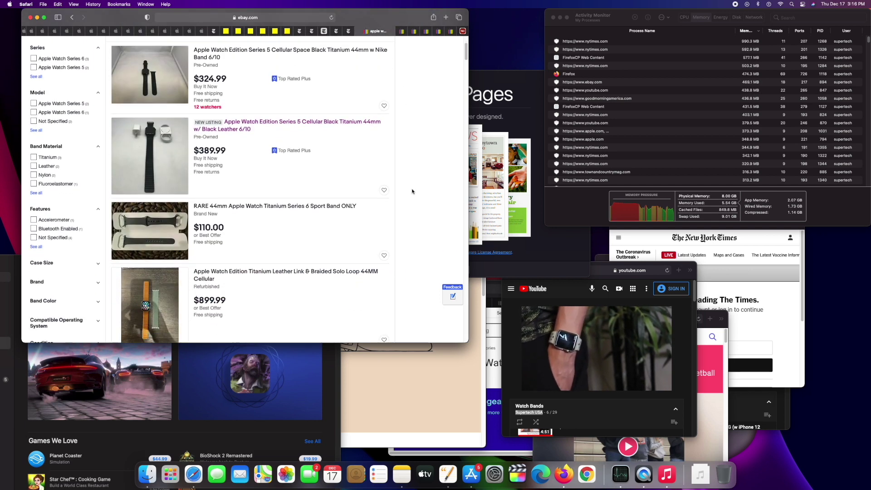
{"action": "scroll", "scroll_direction": "down", "scroll_amount": 3}
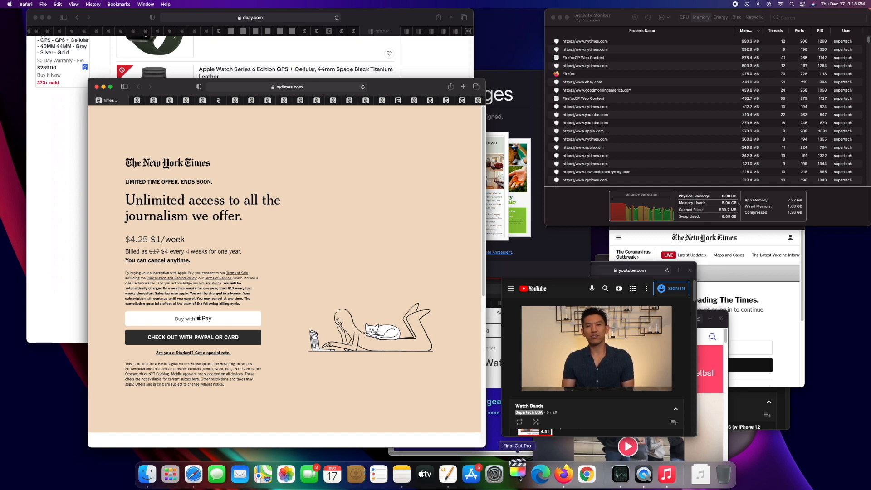
Step: Launch Final Cut Pro and open the 'unbox m1 mini' library from the File menu
{"action": "left_click", "coordinate": [517, 474]}
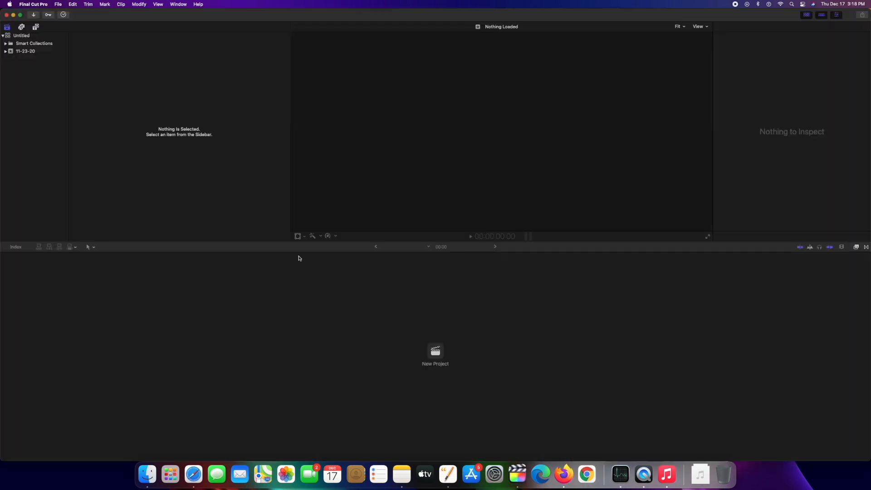
{"action": "left_click", "coordinate": [57, 4]}
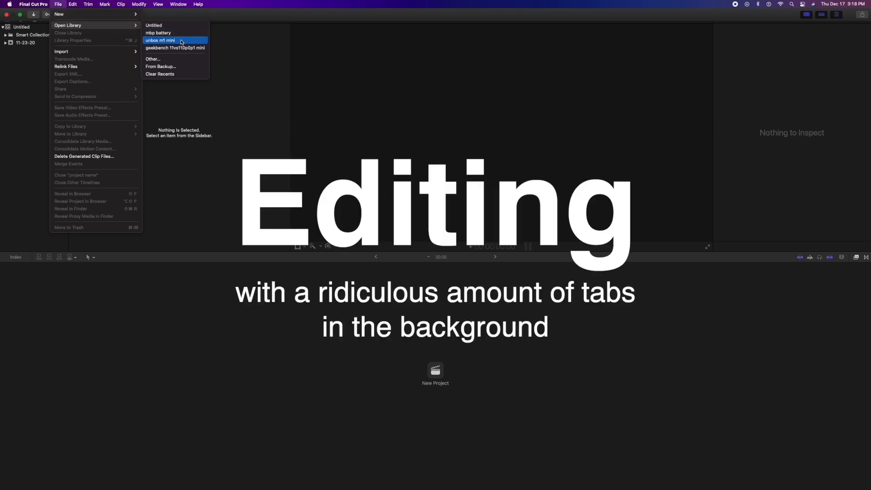
{"action": "left_click", "coordinate": [161, 32]}
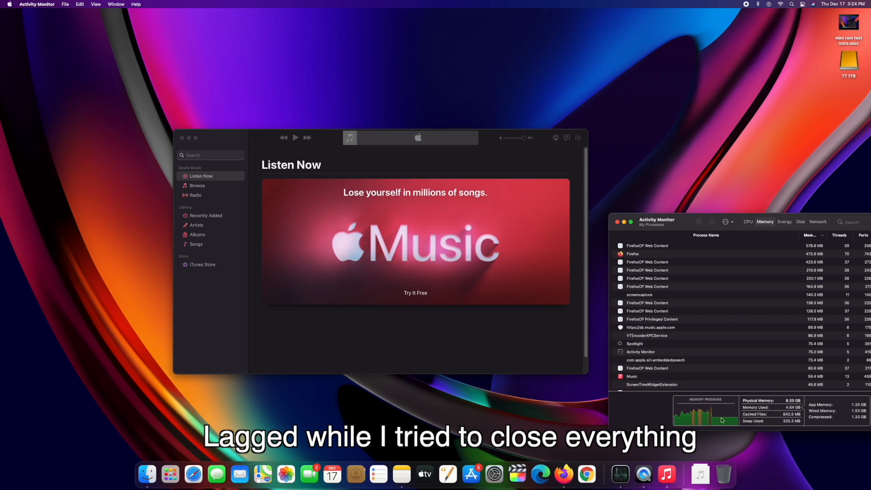
{"action": "mouse_move", "coordinate": [705, 416]}
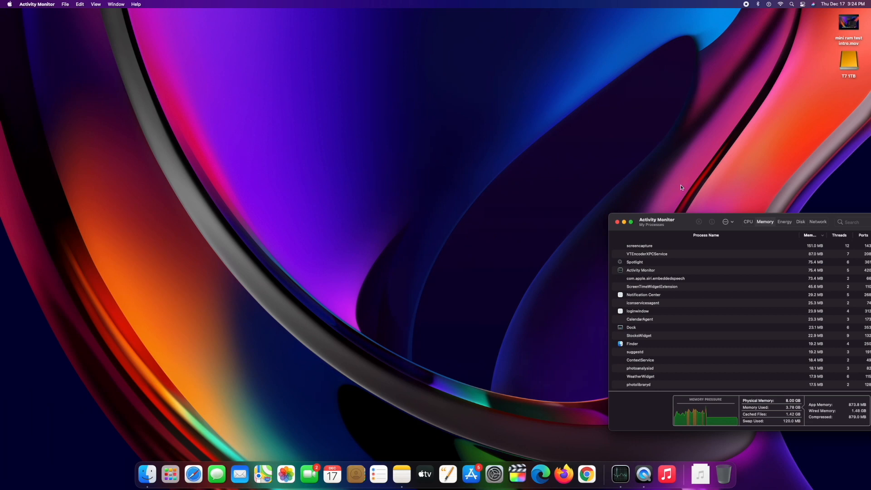
{"action": "mouse_move", "coordinate": [441, 222]}
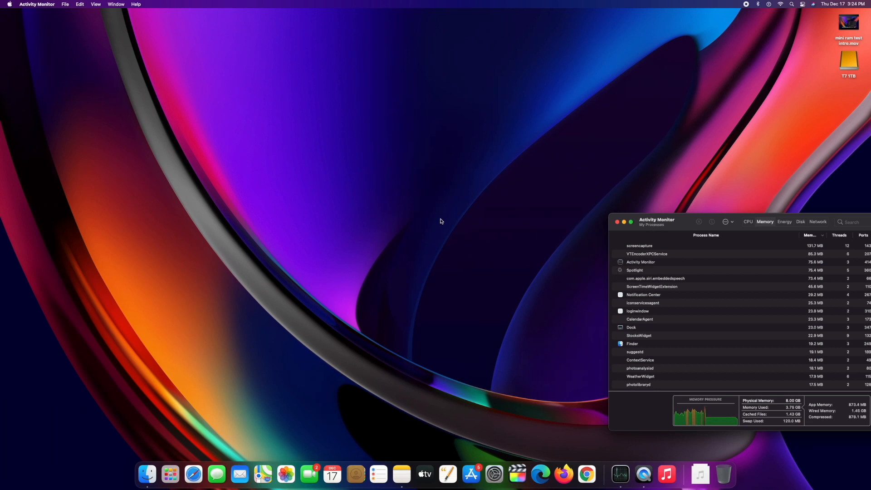
Step: Centre the Activity Monitor window, showing memory at about 3.78 GB and swap near 120 MB
{"action": "left_click_drag", "start_coordinate": [655, 220], "coordinate": [536, 207]}
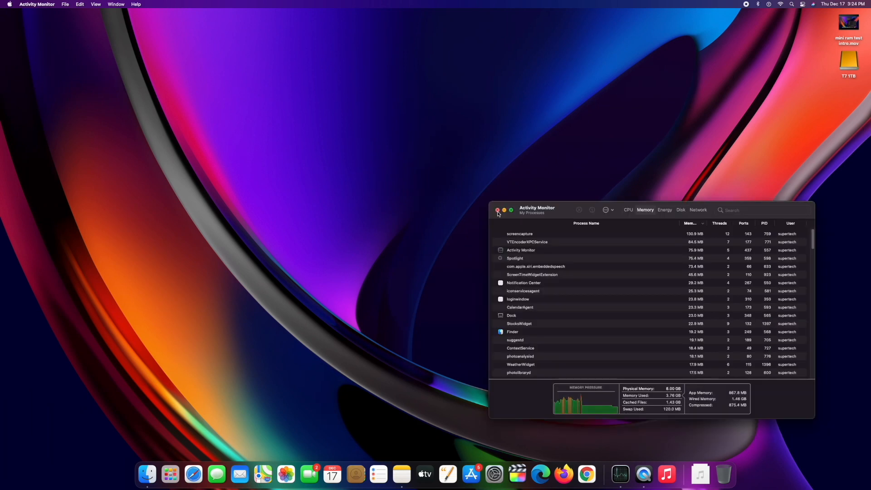